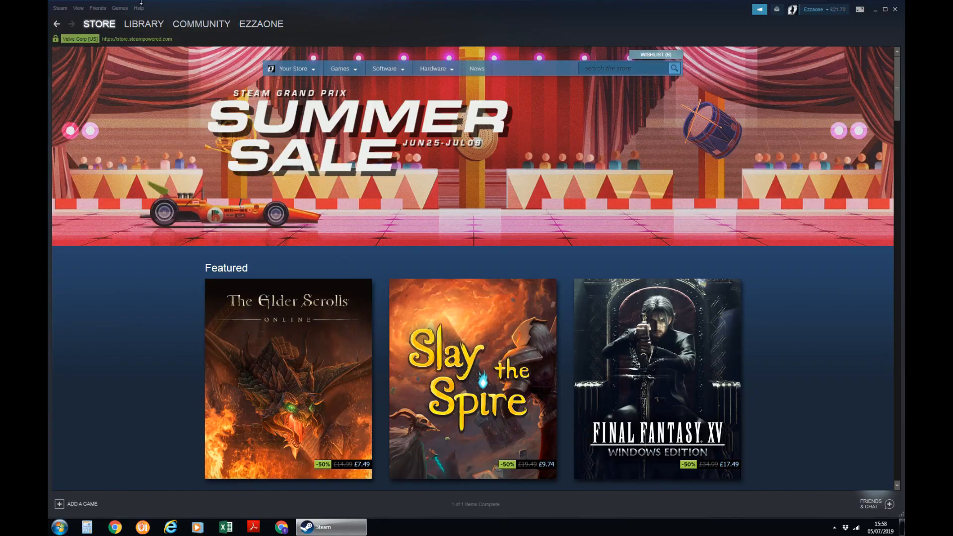
mouse_move(833, 246)
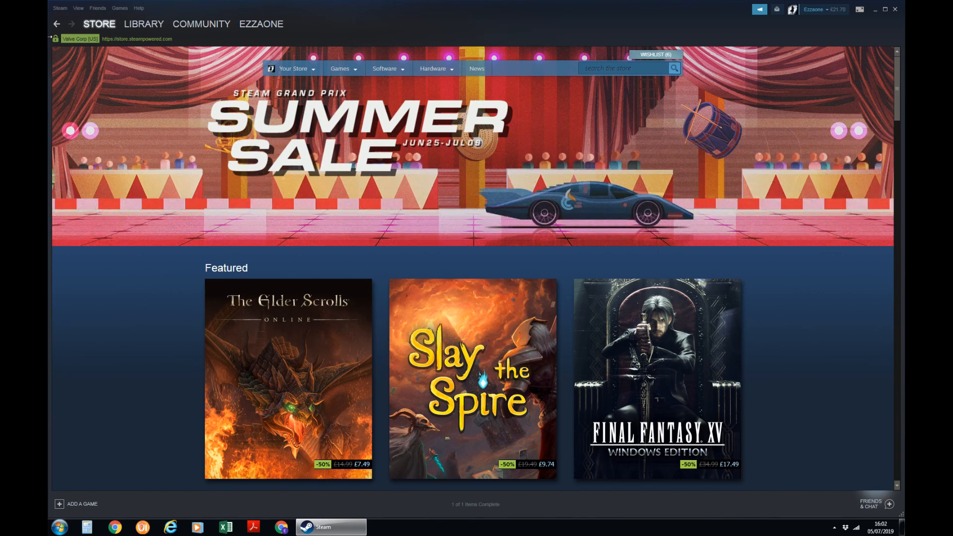
Bring up the Steam client menu from the top menu bar
click(59, 8)
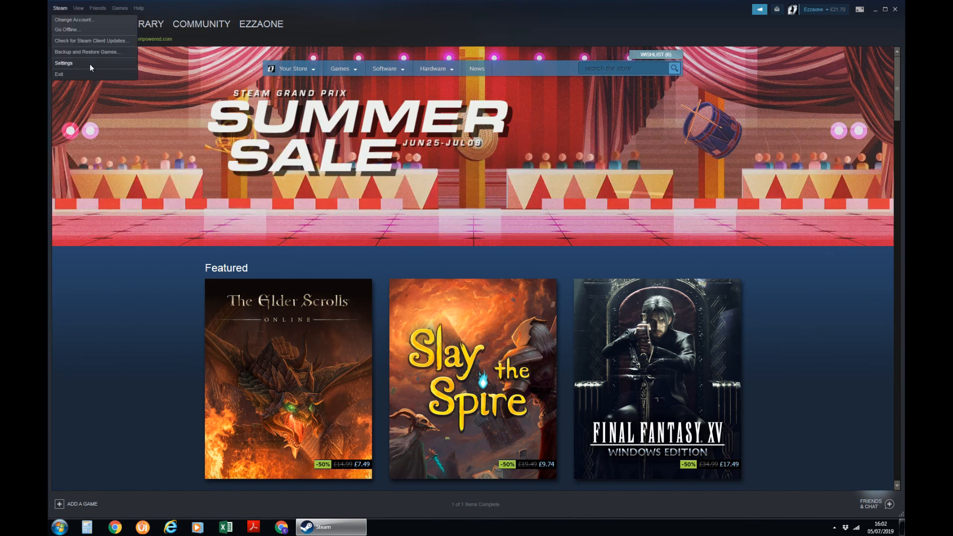
Set the in-game FPS counter to Top-left with High contrast colour and save with OK
click(64, 63)
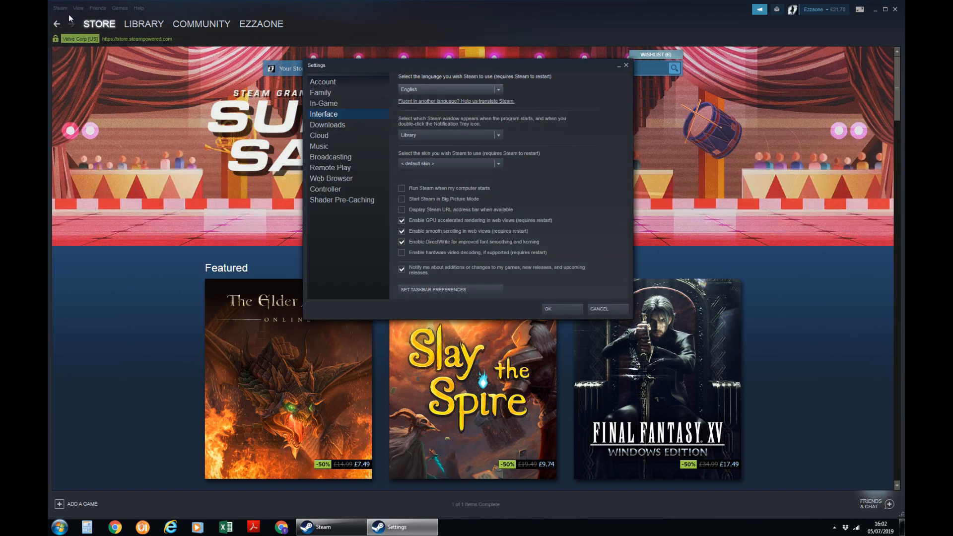
mouse_move(58, 77)
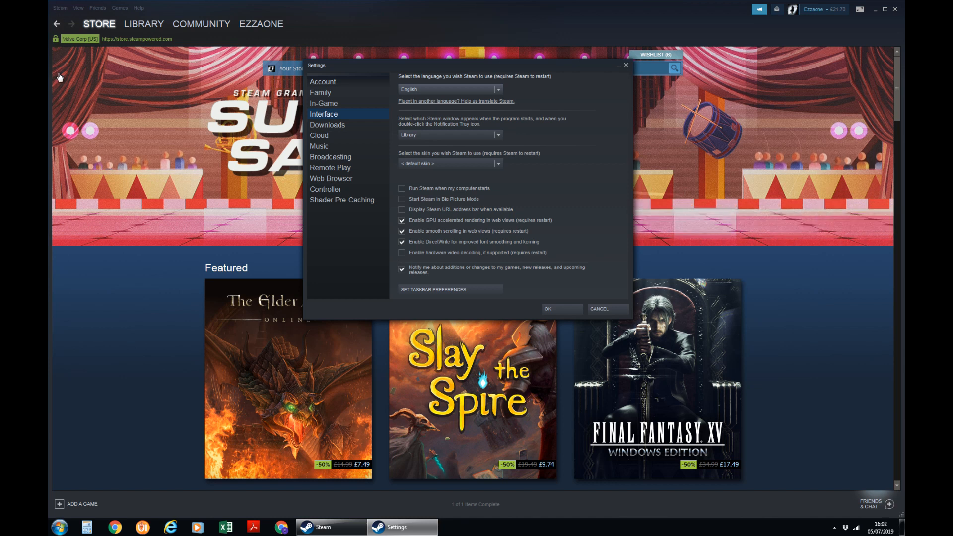
mouse_move(329, 109)
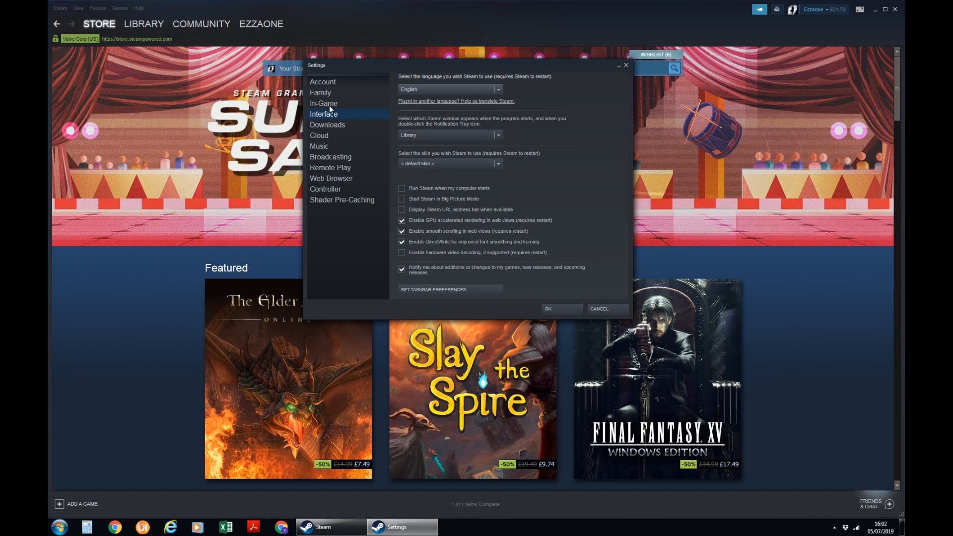
click(324, 102)
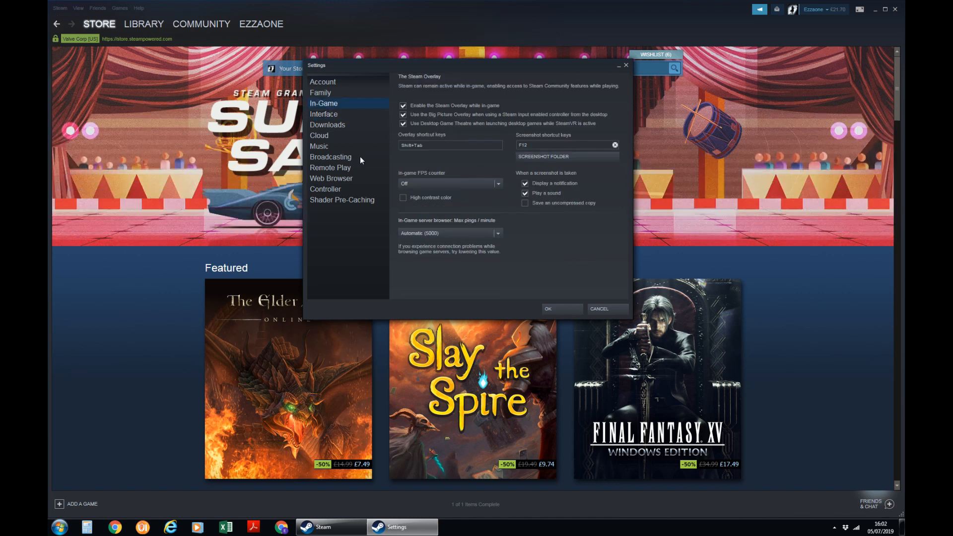
click(497, 184)
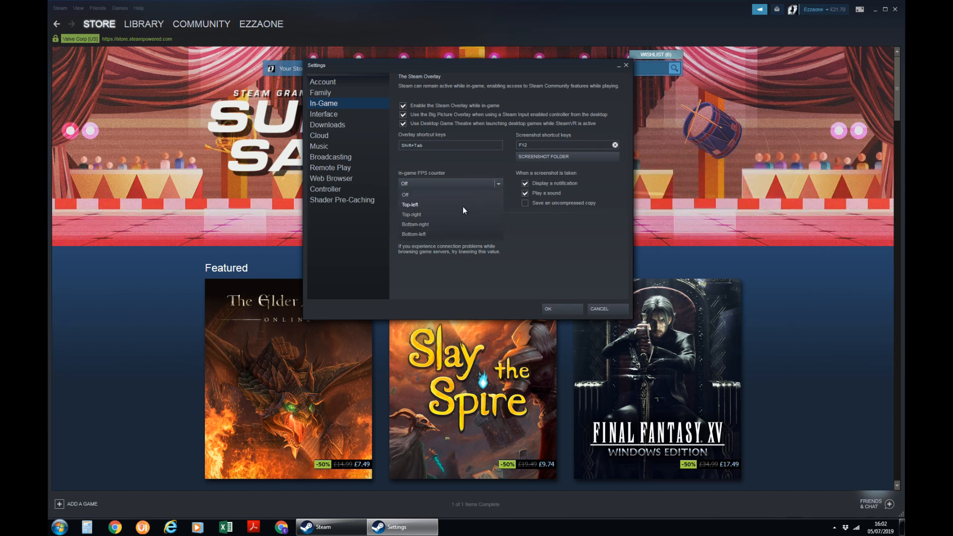
mouse_move(452, 209)
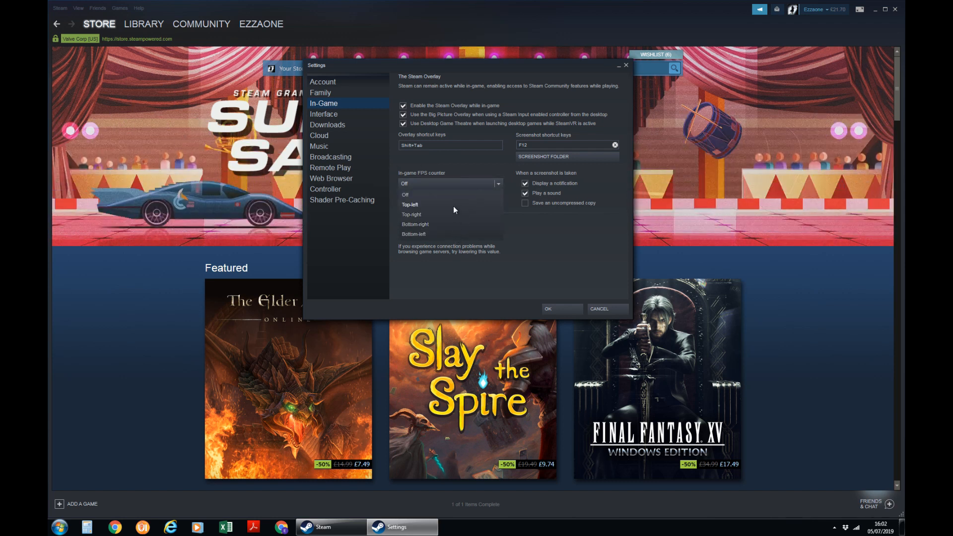
click(410, 205)
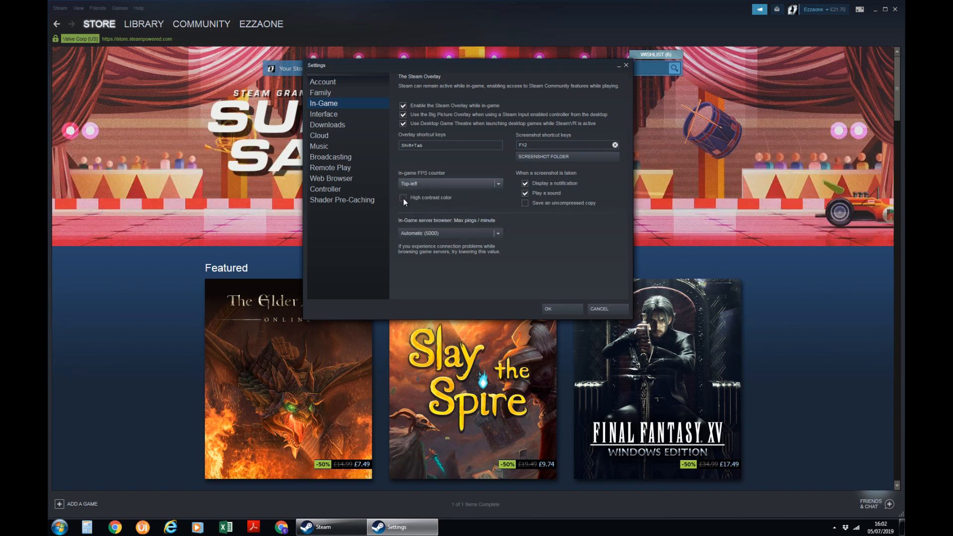
click(402, 198)
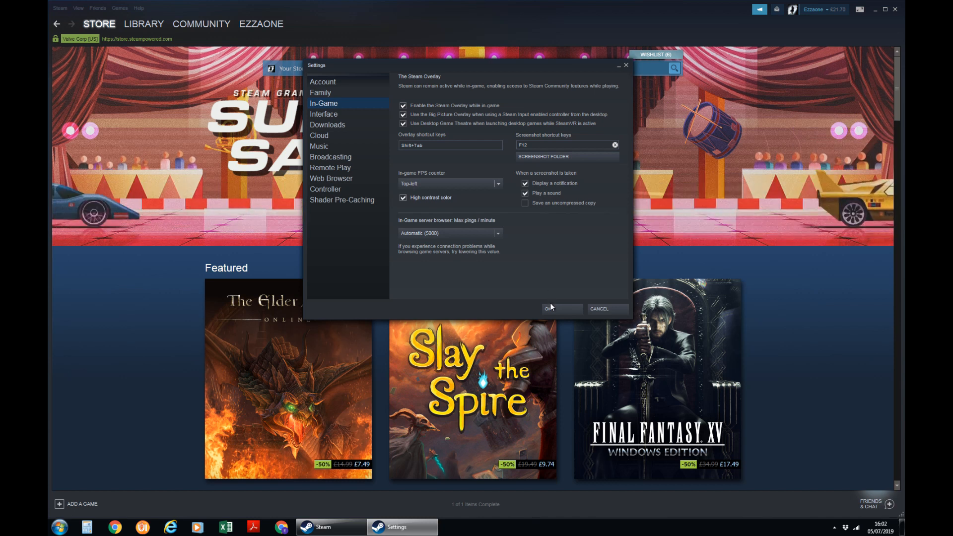
click(549, 308)
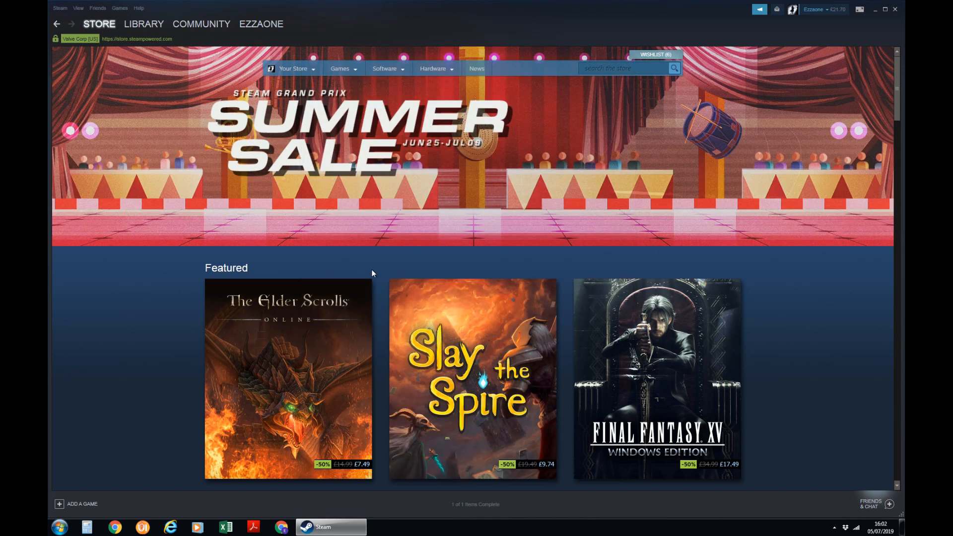
Move down the Store page to the More Featured sale games
click(143, 24)
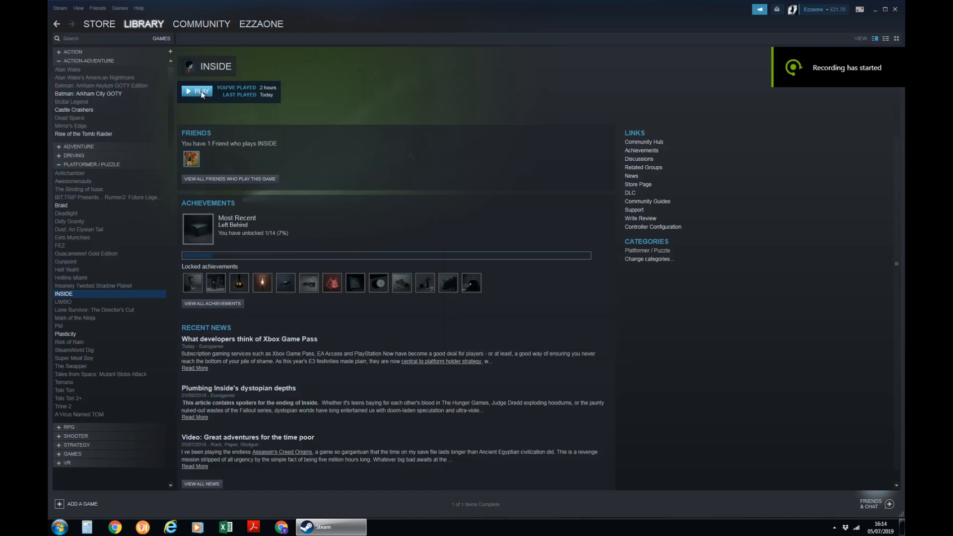
click(200, 90)
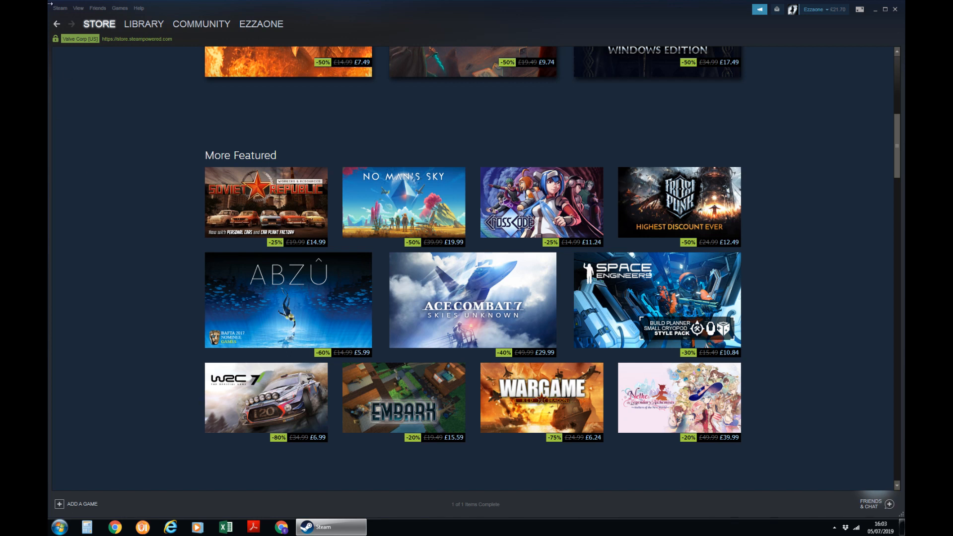
Untick 'Use the Big Picture Overlay' for Steam Input controllers in the In-Game settings
click(59, 8)
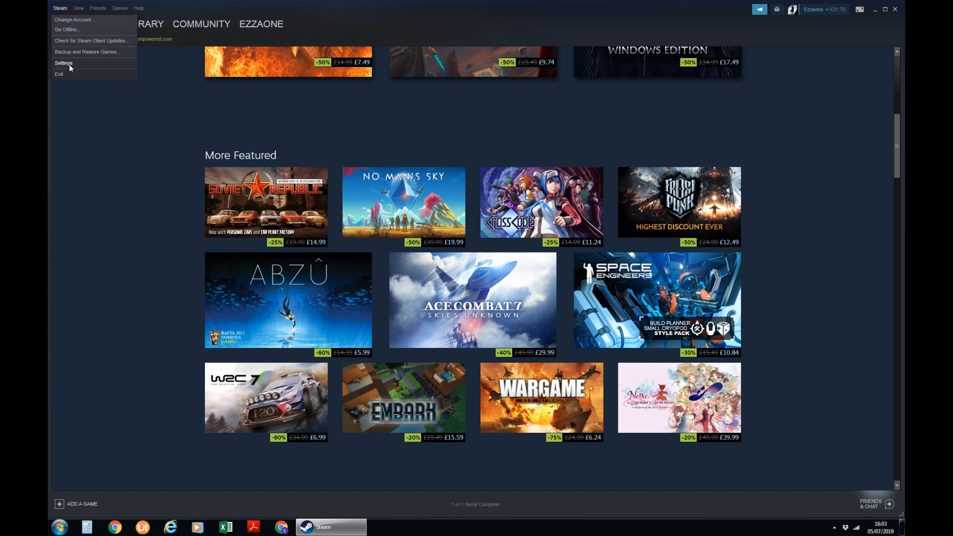
click(63, 64)
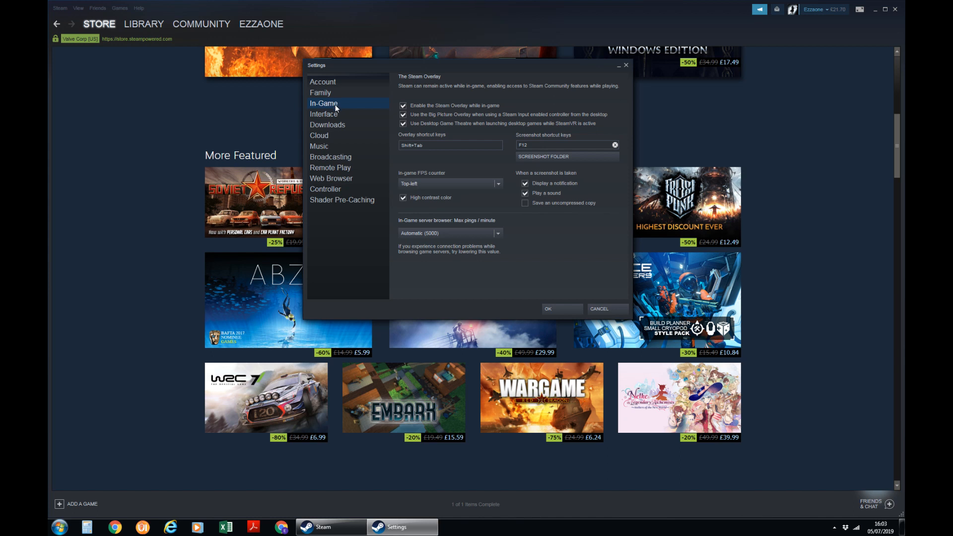
mouse_move(453, 117)
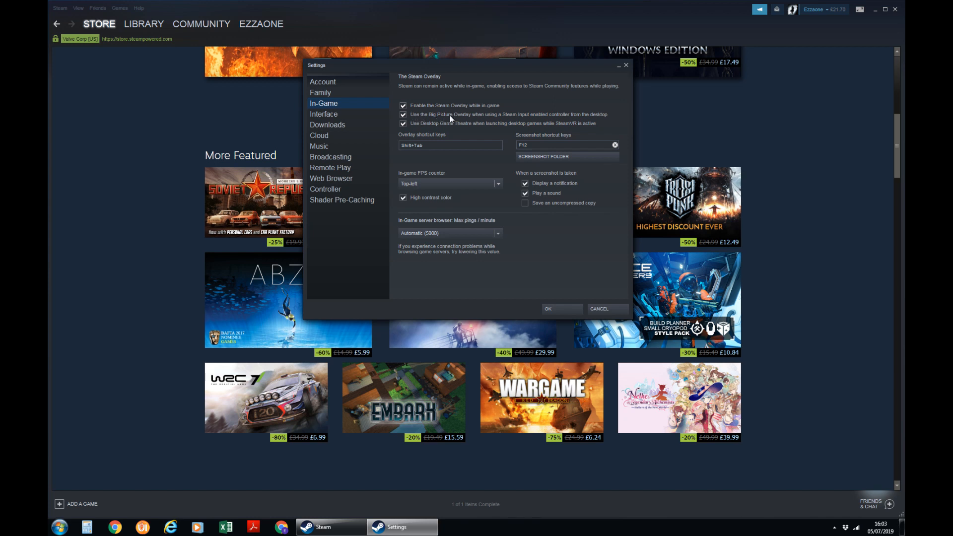
mouse_move(562, 117)
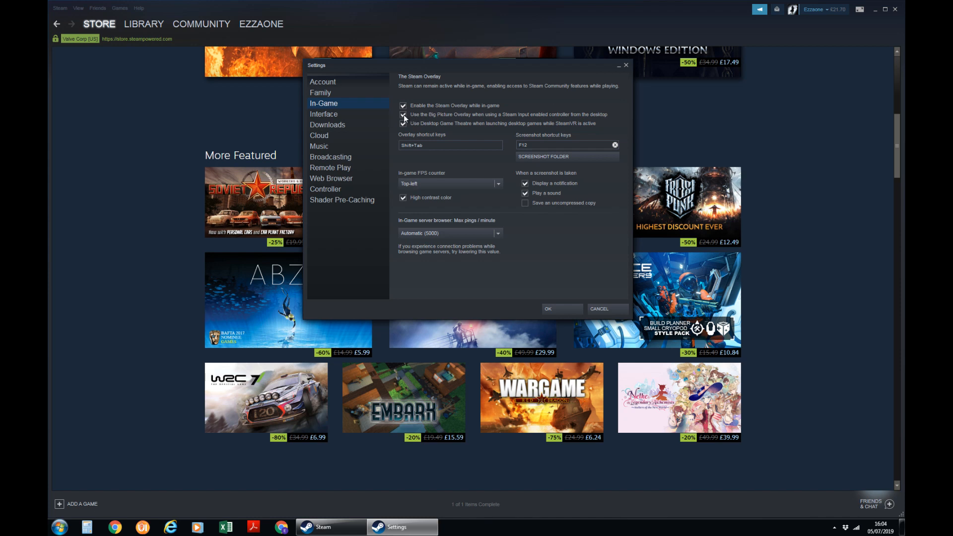
click(402, 117)
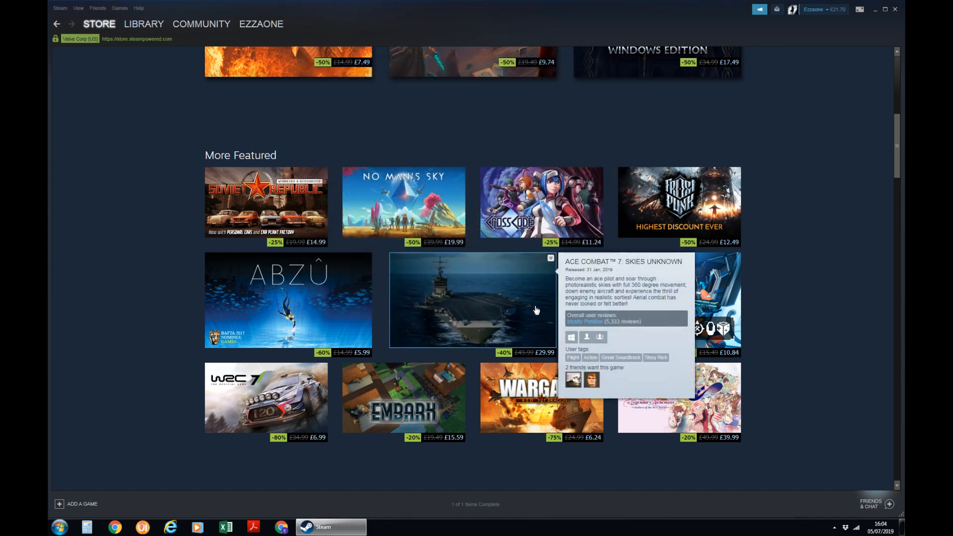
Launch INSIDE from the Library so the FPS counter shows top-left
click(143, 24)
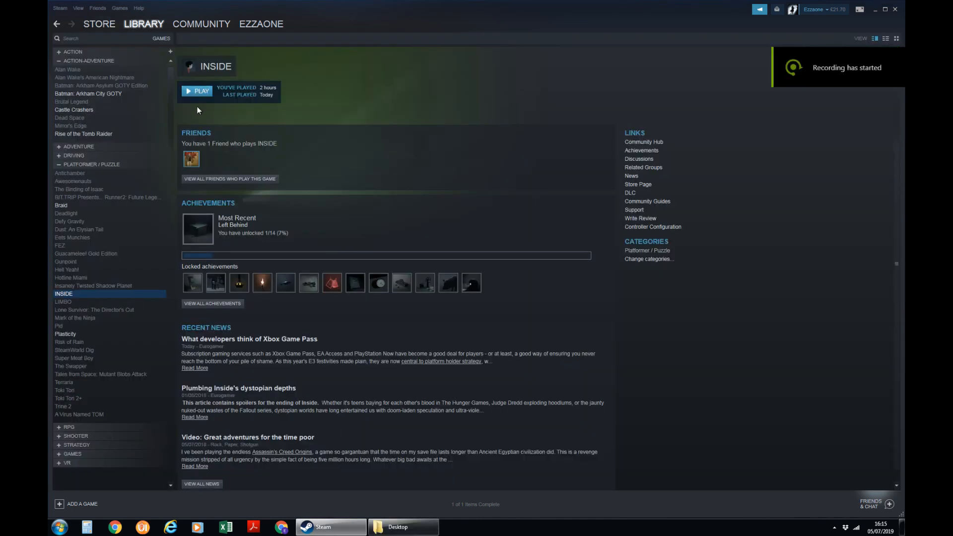
click(197, 91)
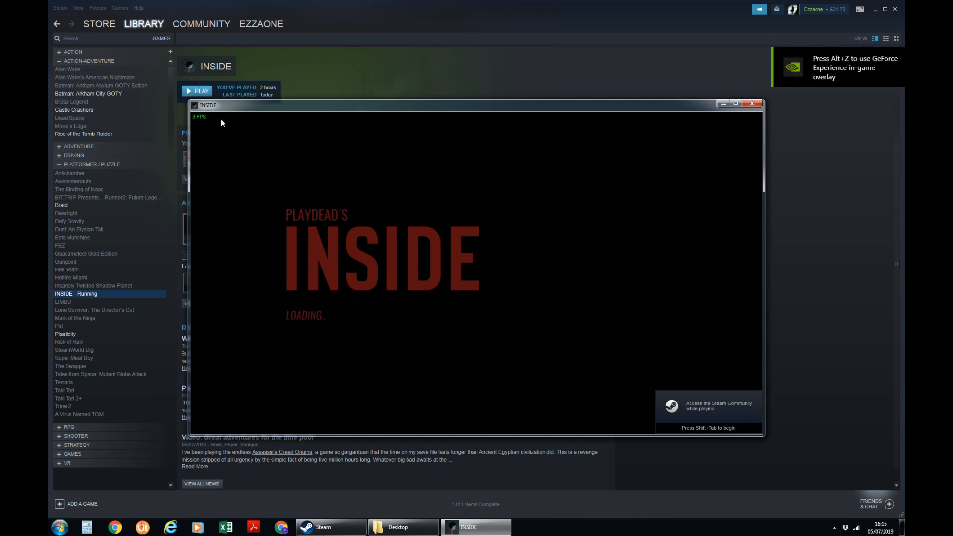
Launch Batman: Arkham City GOTY from the Big Picture library
click(99, 24)
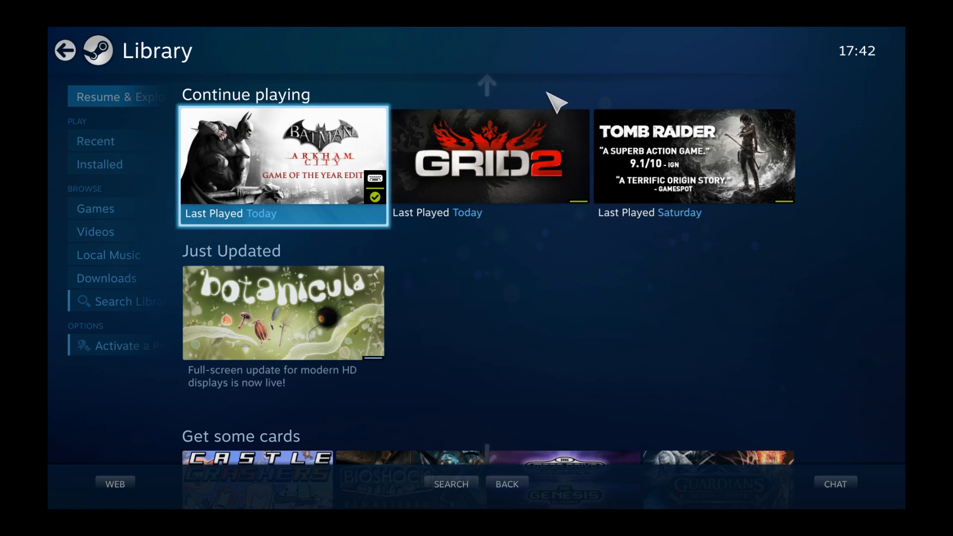
click(282, 166)
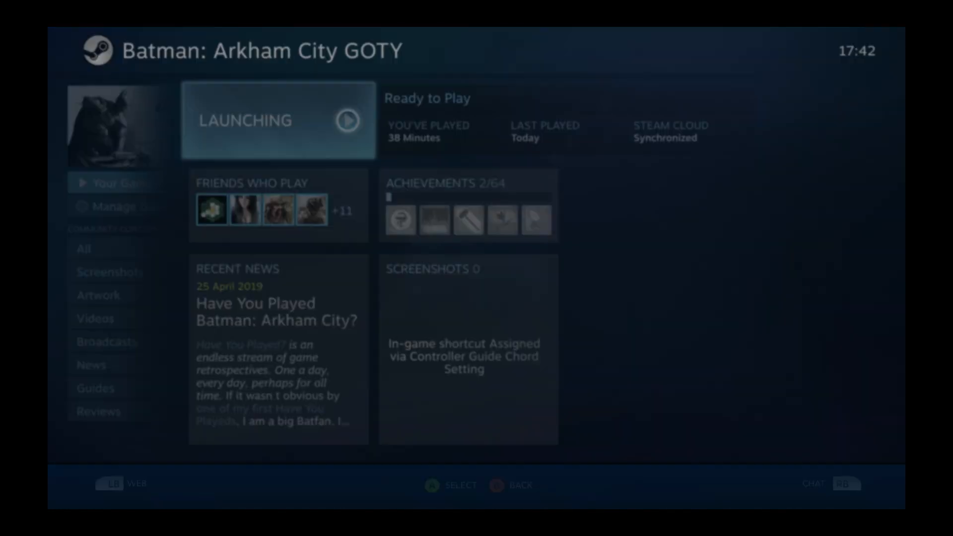